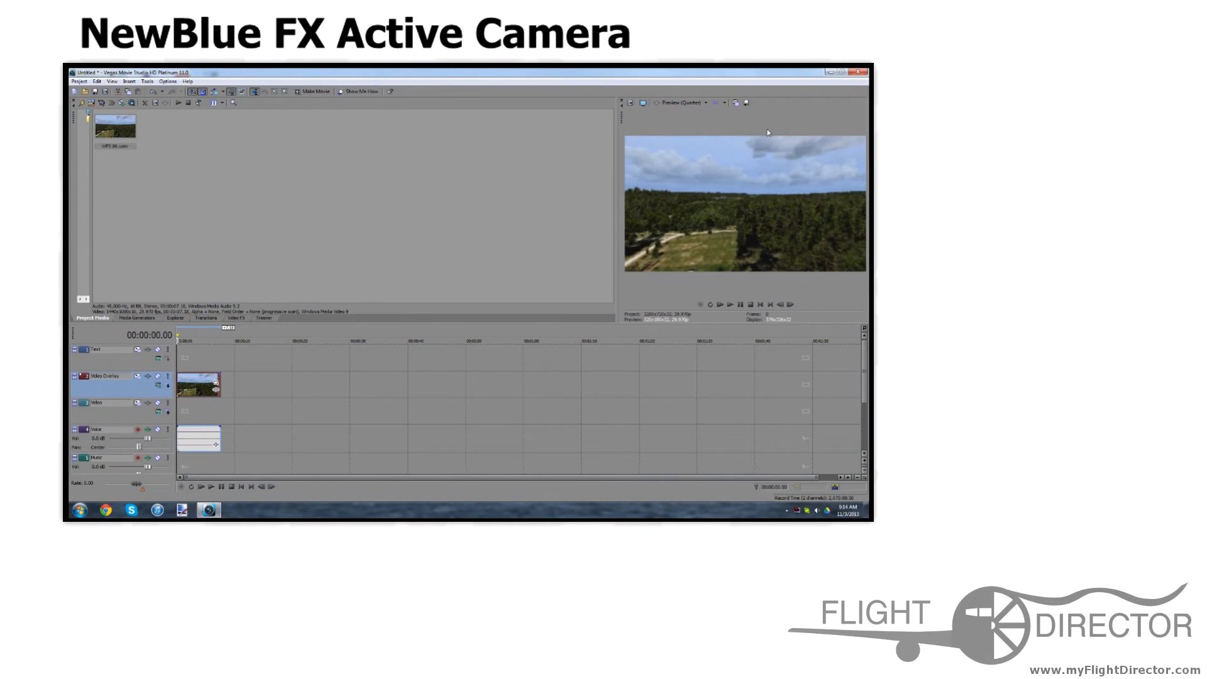
mouse_move(695, 197)
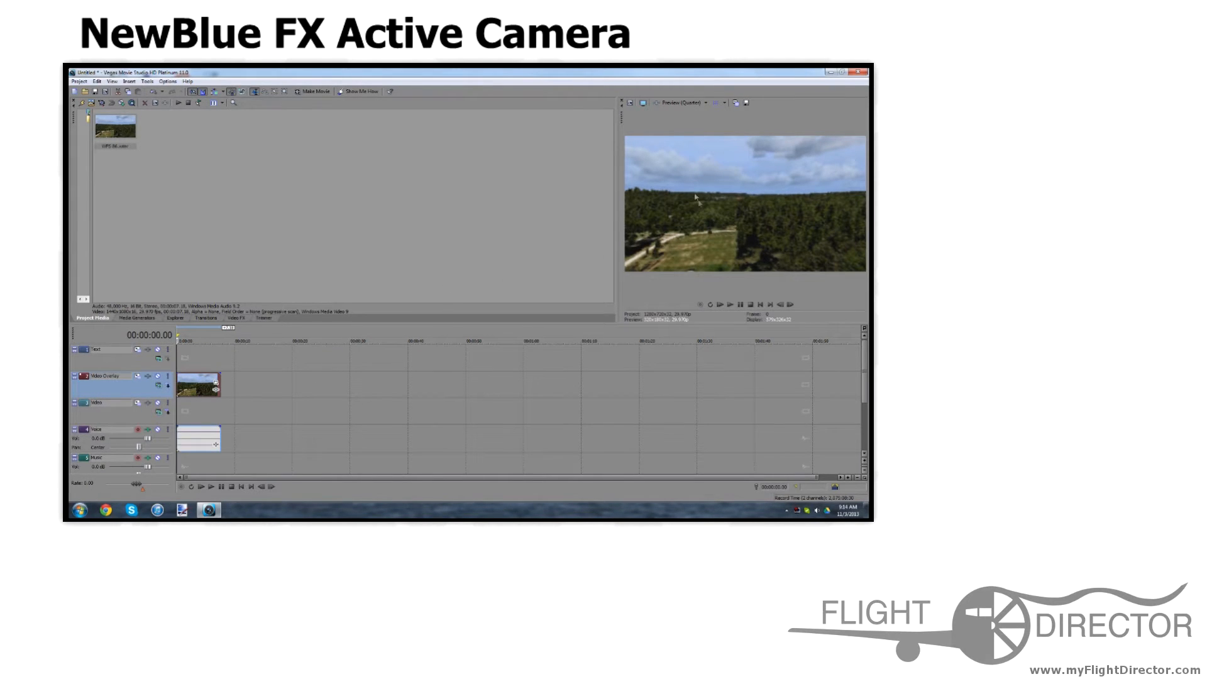
mouse_move(214, 388)
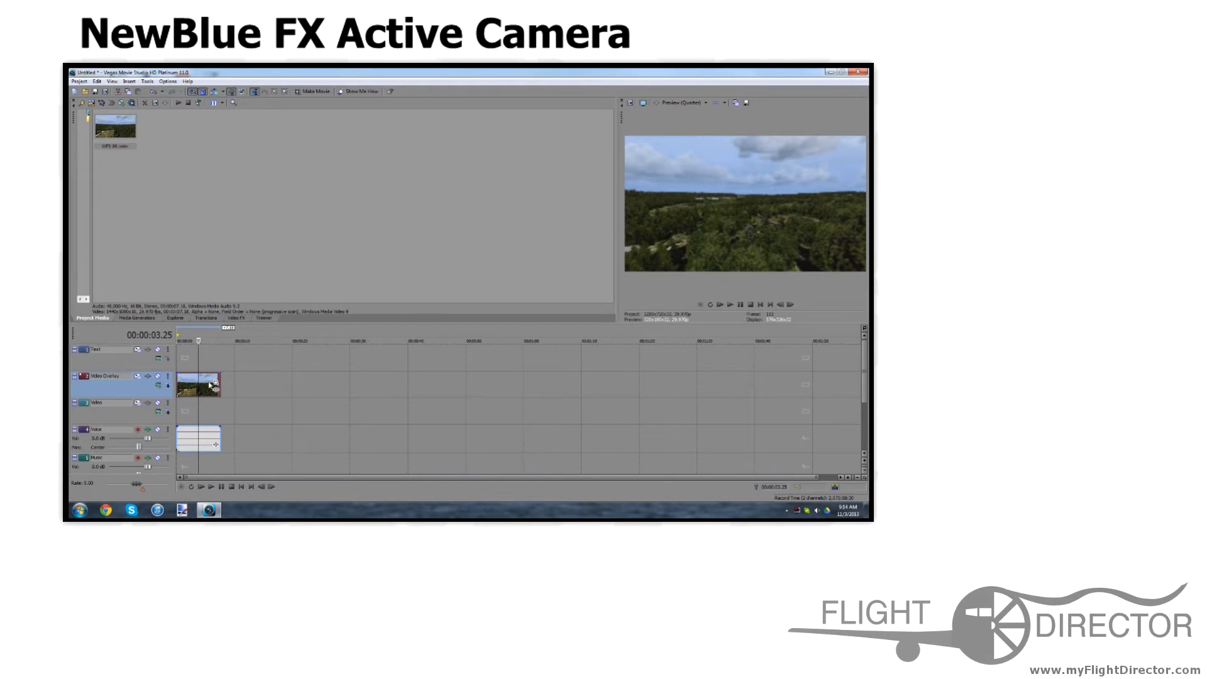
Add the NewBlue MSPFS Active Camera plug-in as a Media FX on the aerial clip
right_click(200, 383)
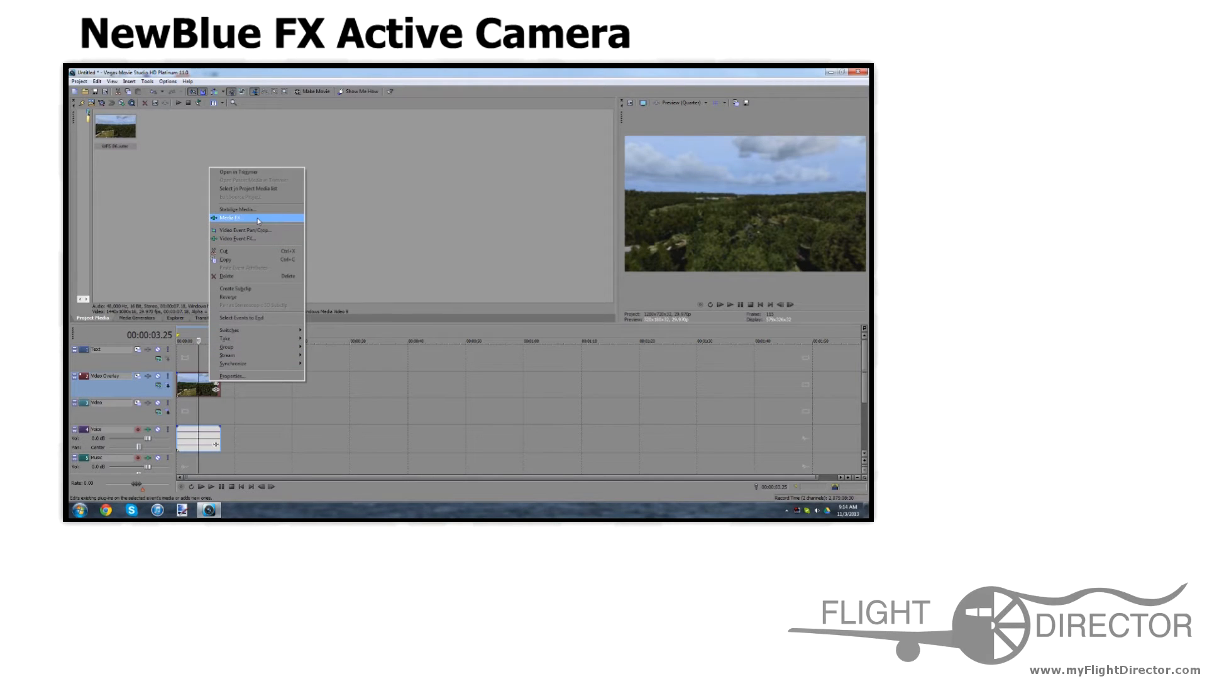
click(231, 218)
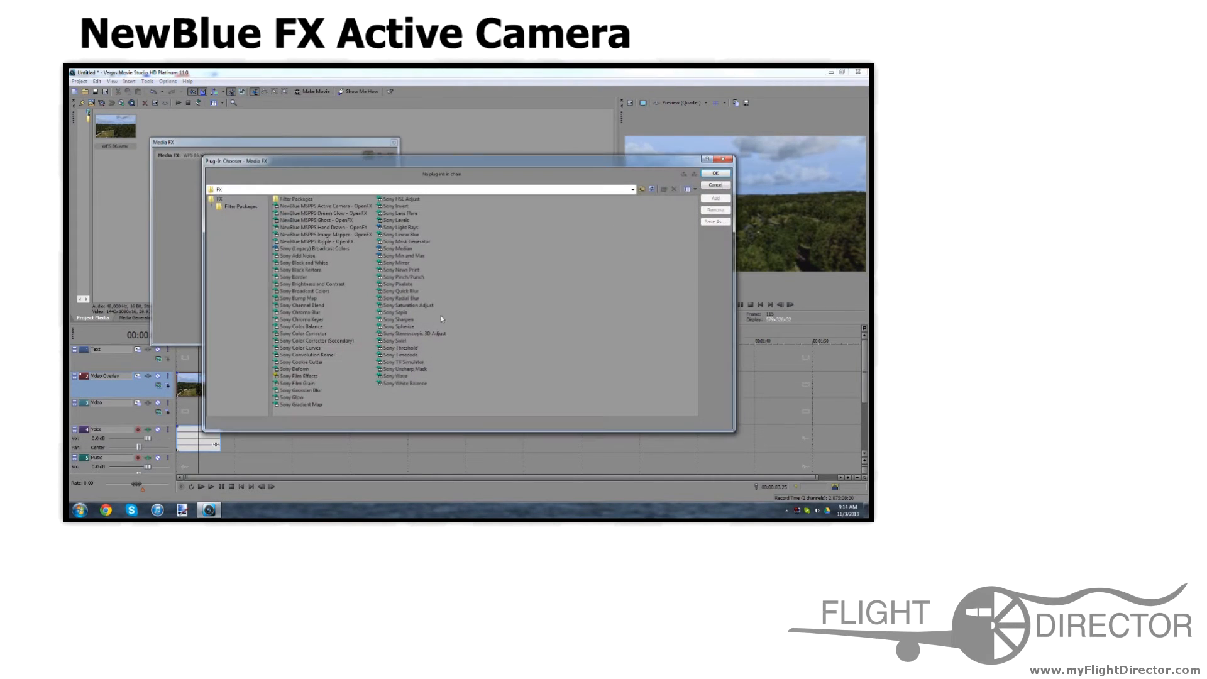
click(322, 206)
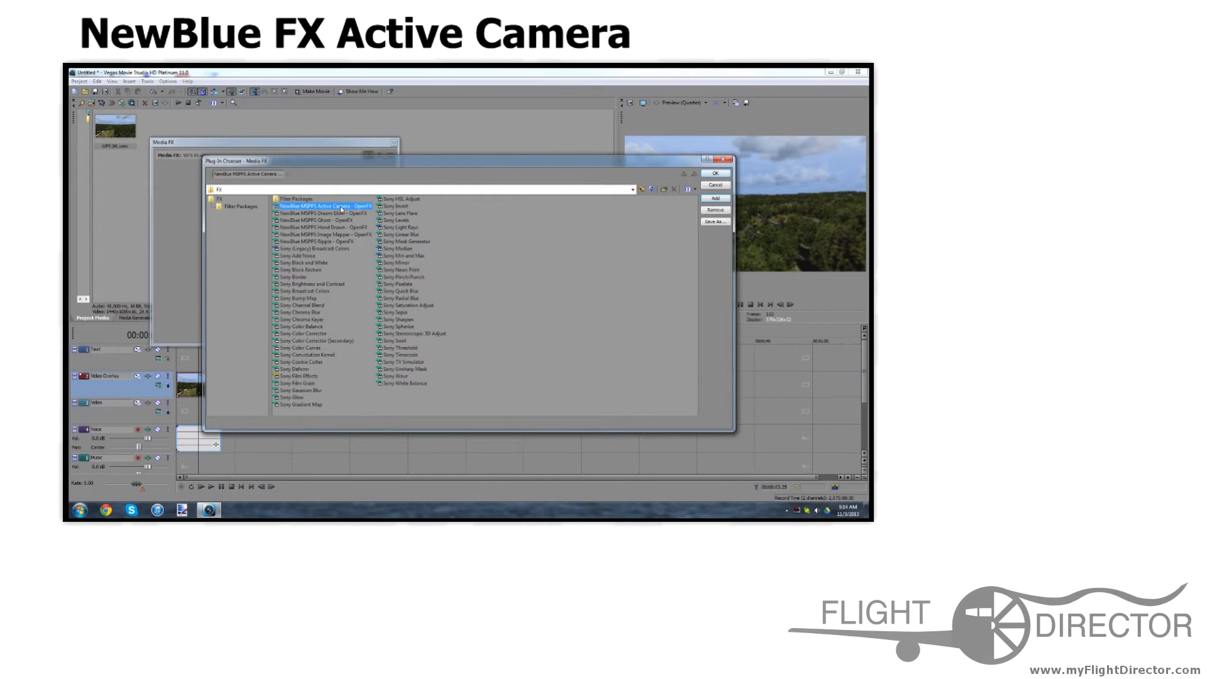
click(713, 172)
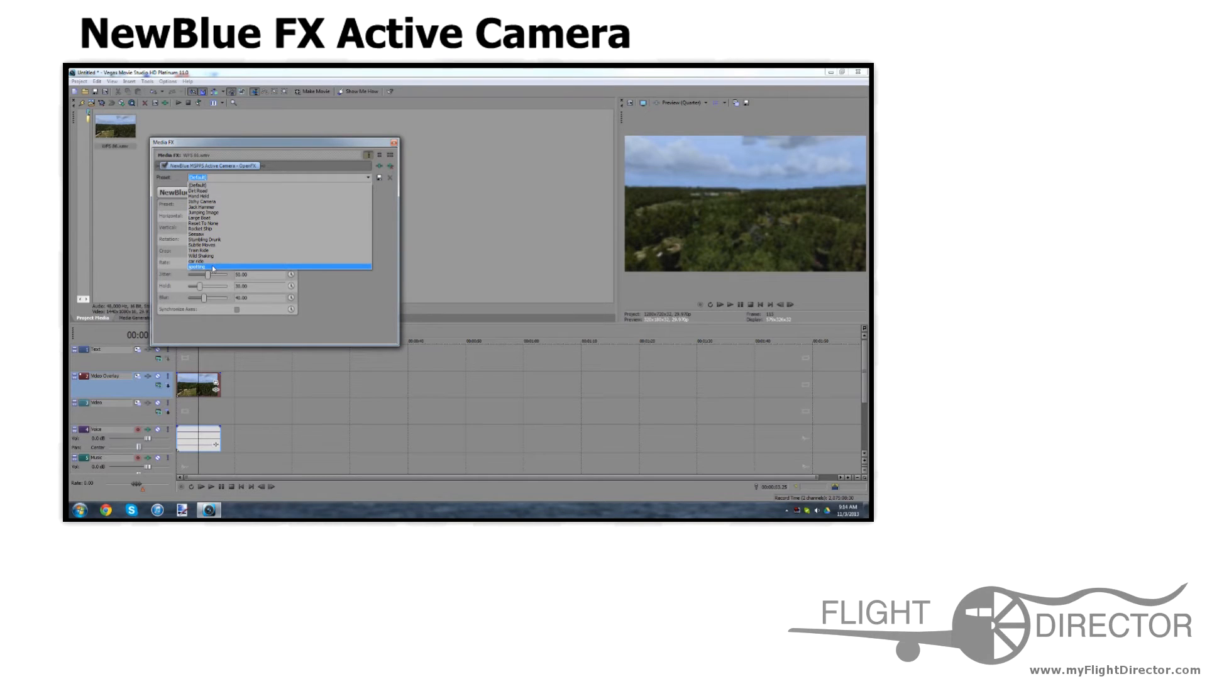
Choose a camera-shake preset from the Active Camera Preset list
click(198, 267)
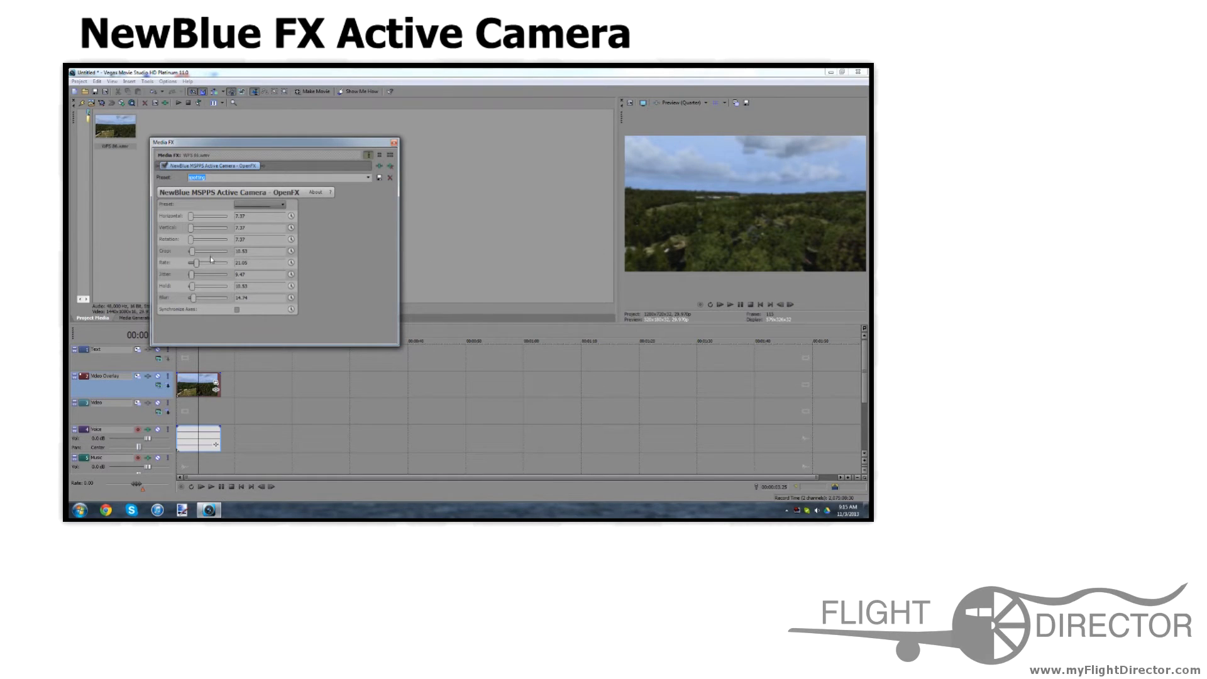
mouse_move(412, 271)
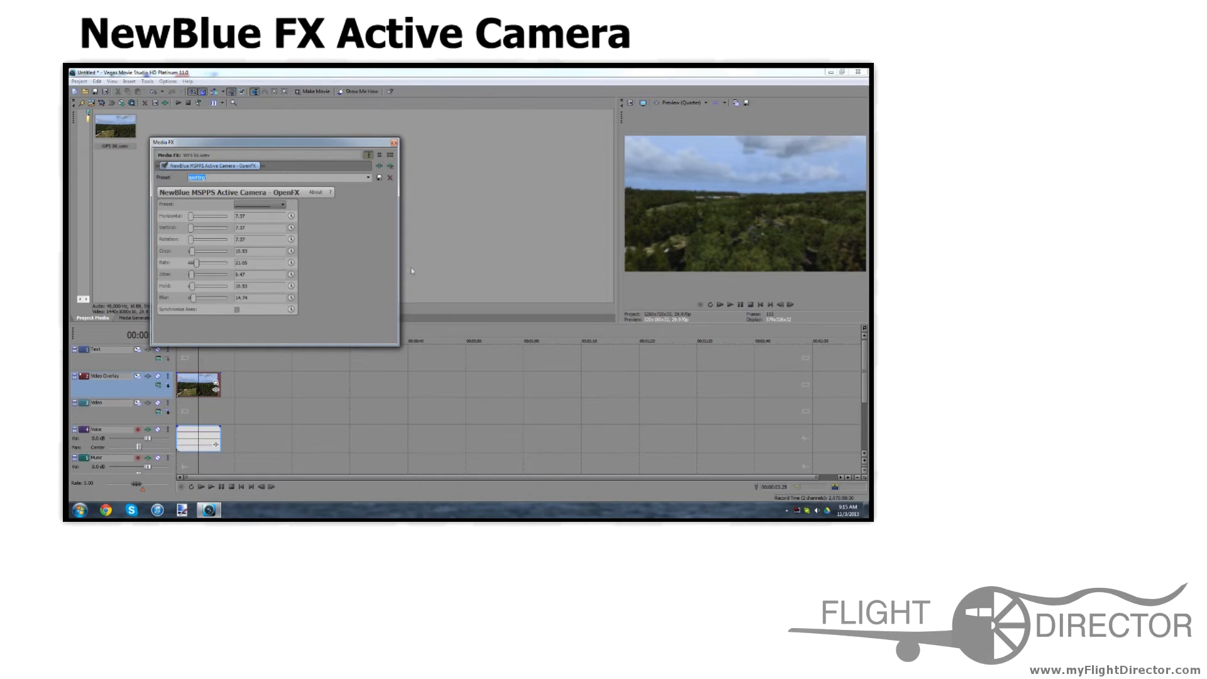
mouse_move(548, 258)
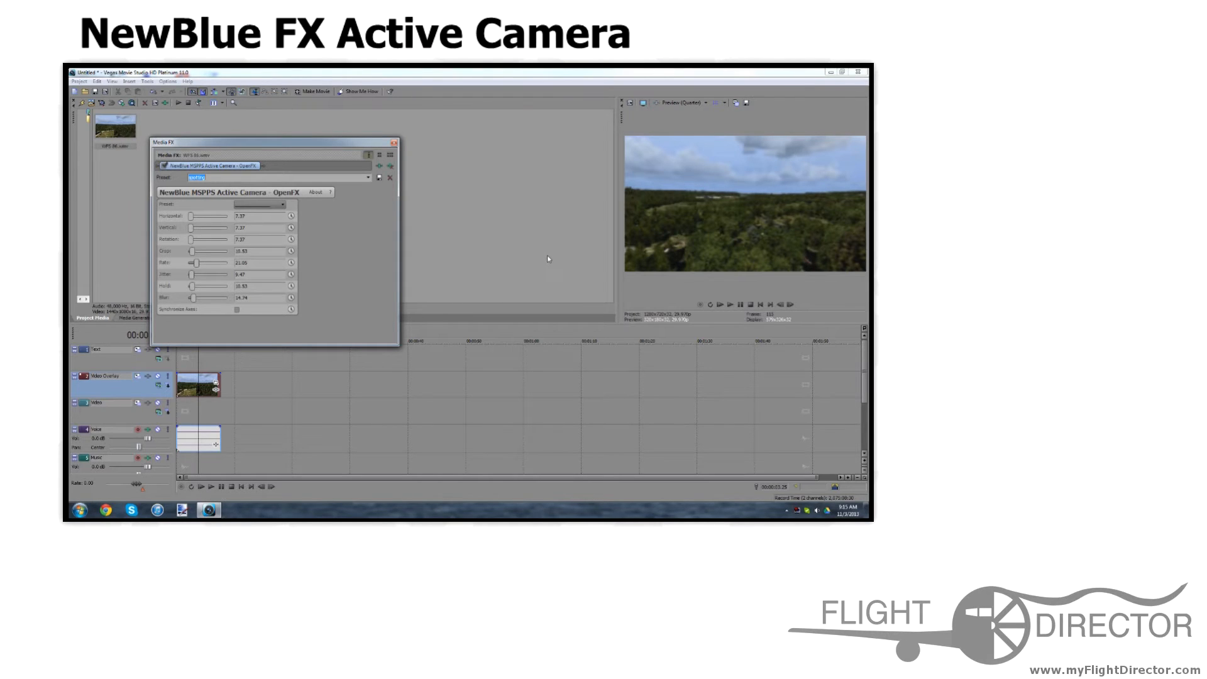
mouse_move(345, 226)
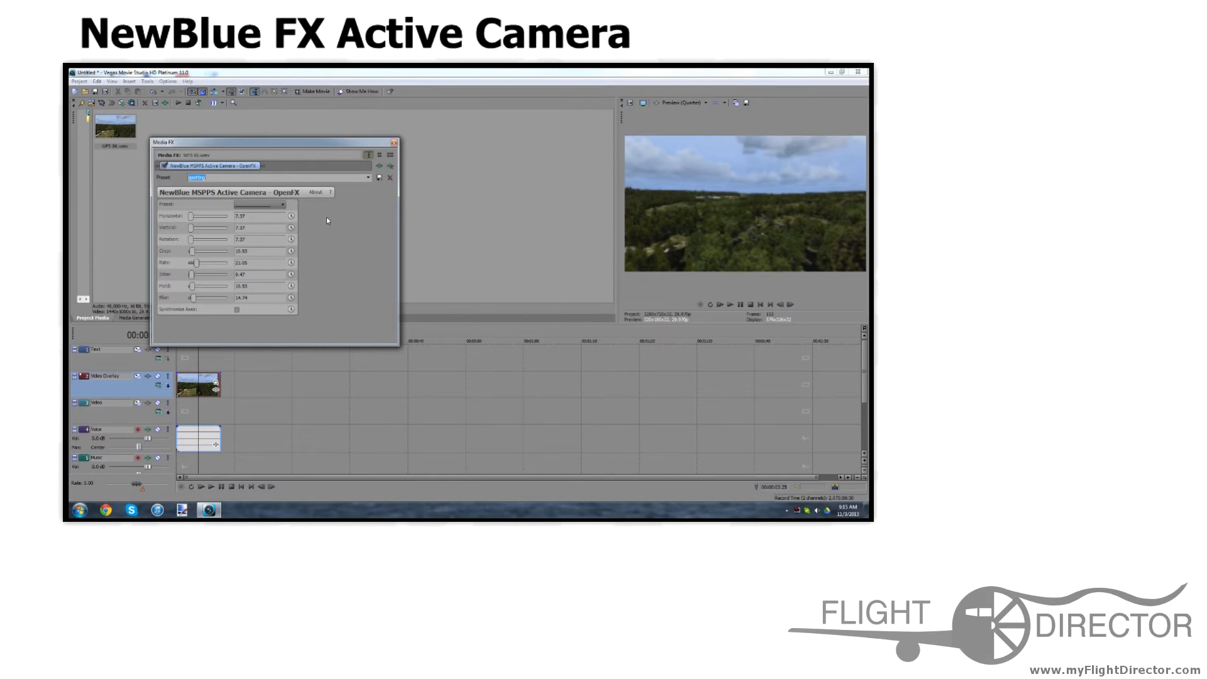
mouse_move(350, 272)
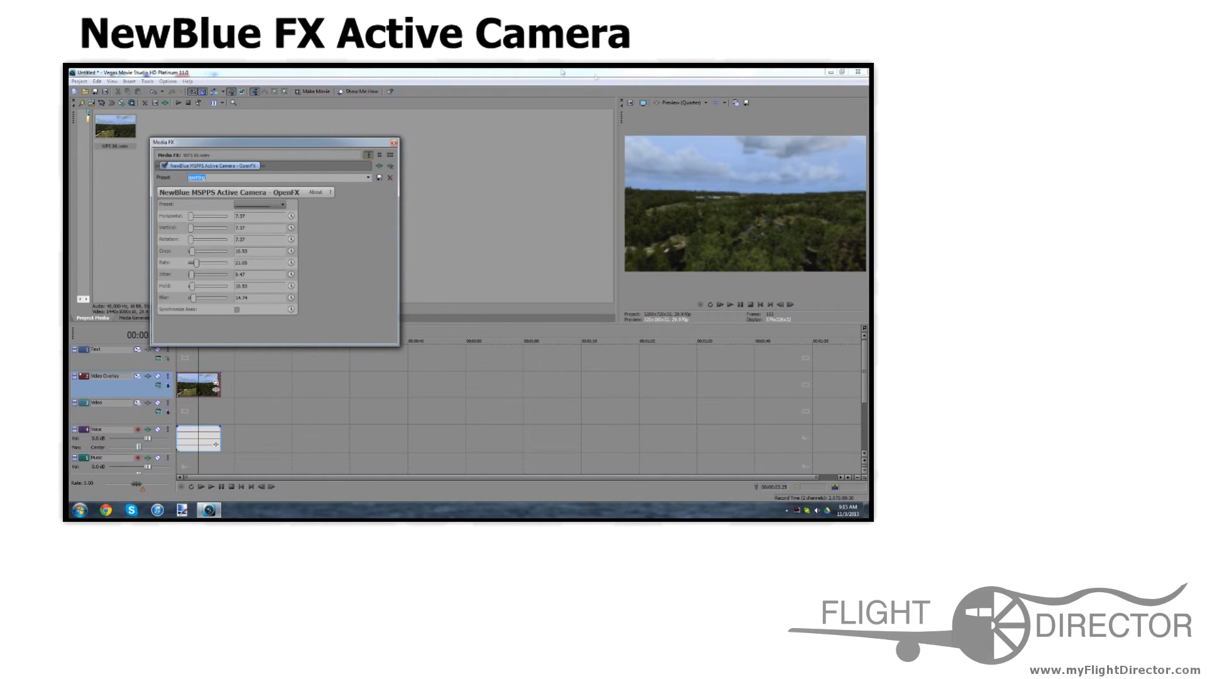
mouse_move(539, 221)
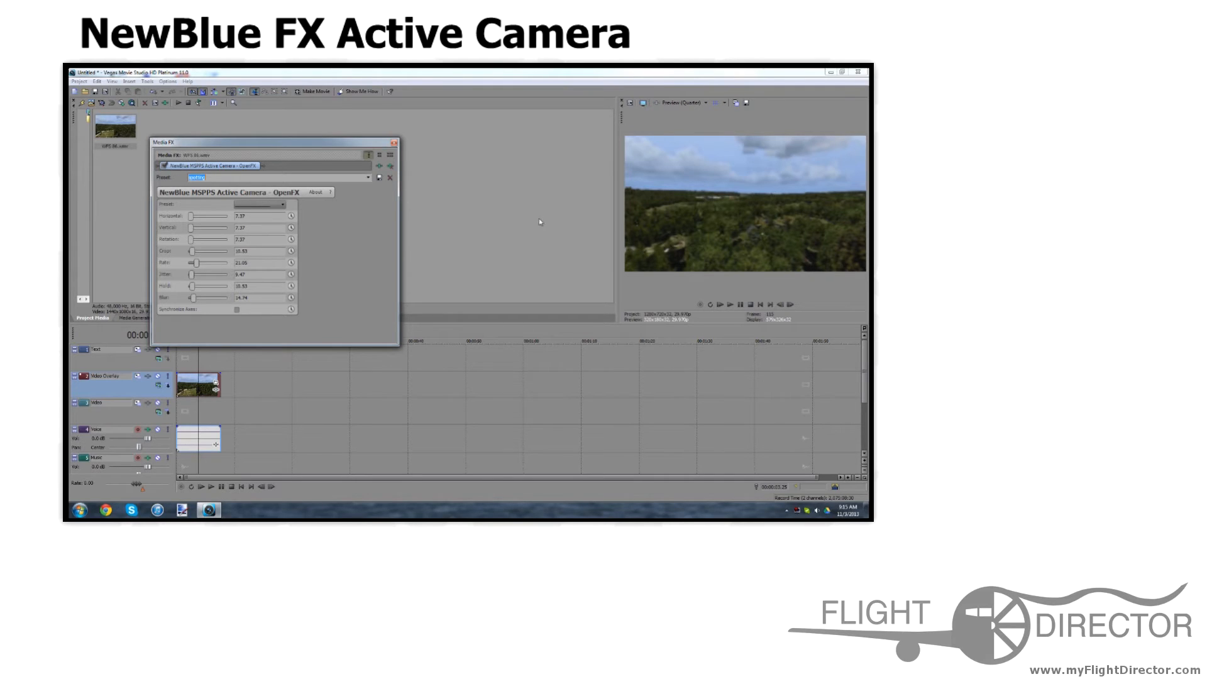
mouse_move(589, 169)
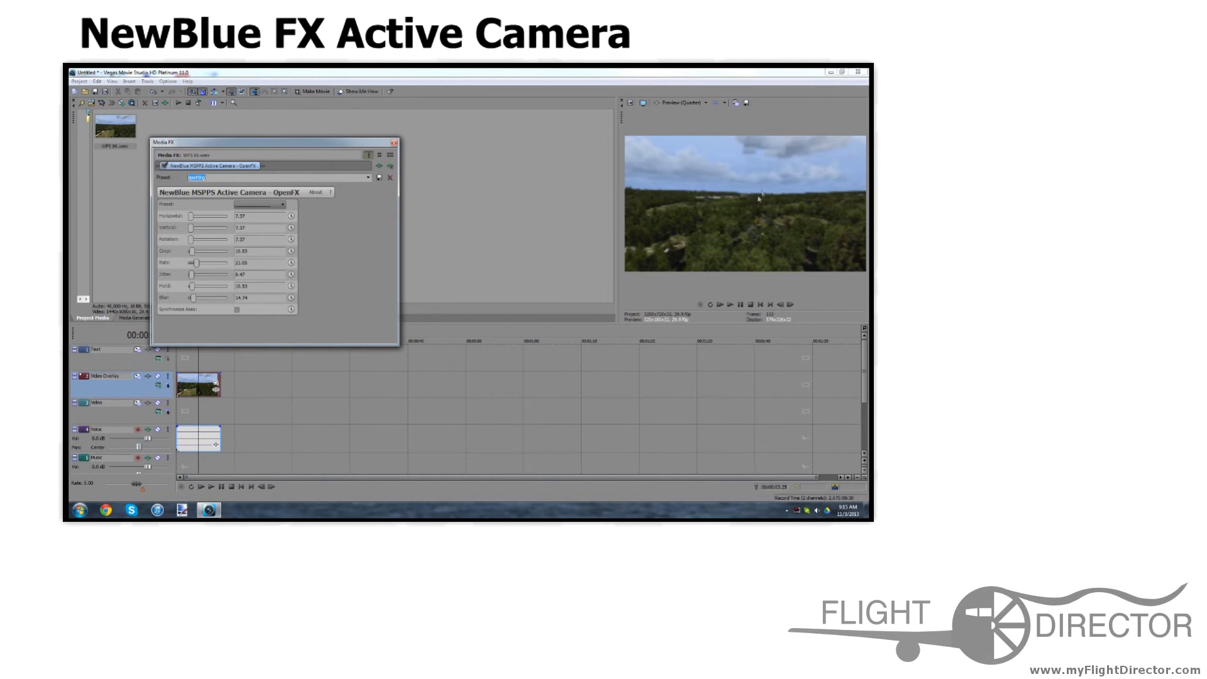
mouse_move(693, 205)
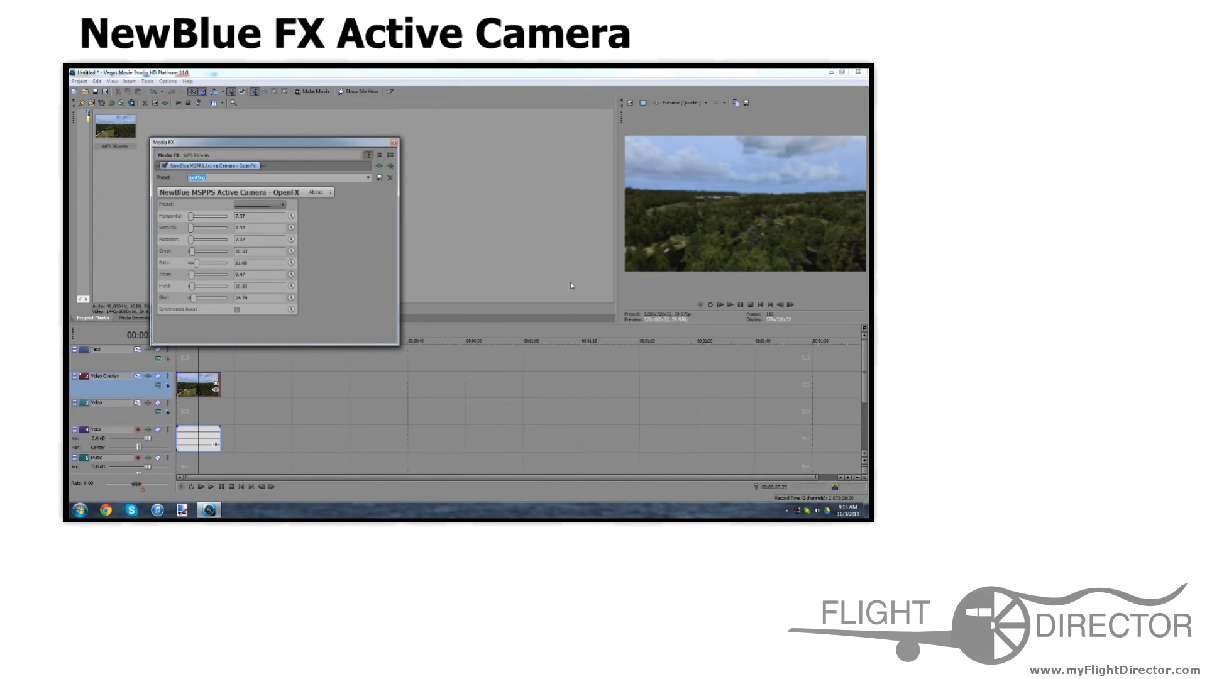
mouse_move(670, 188)
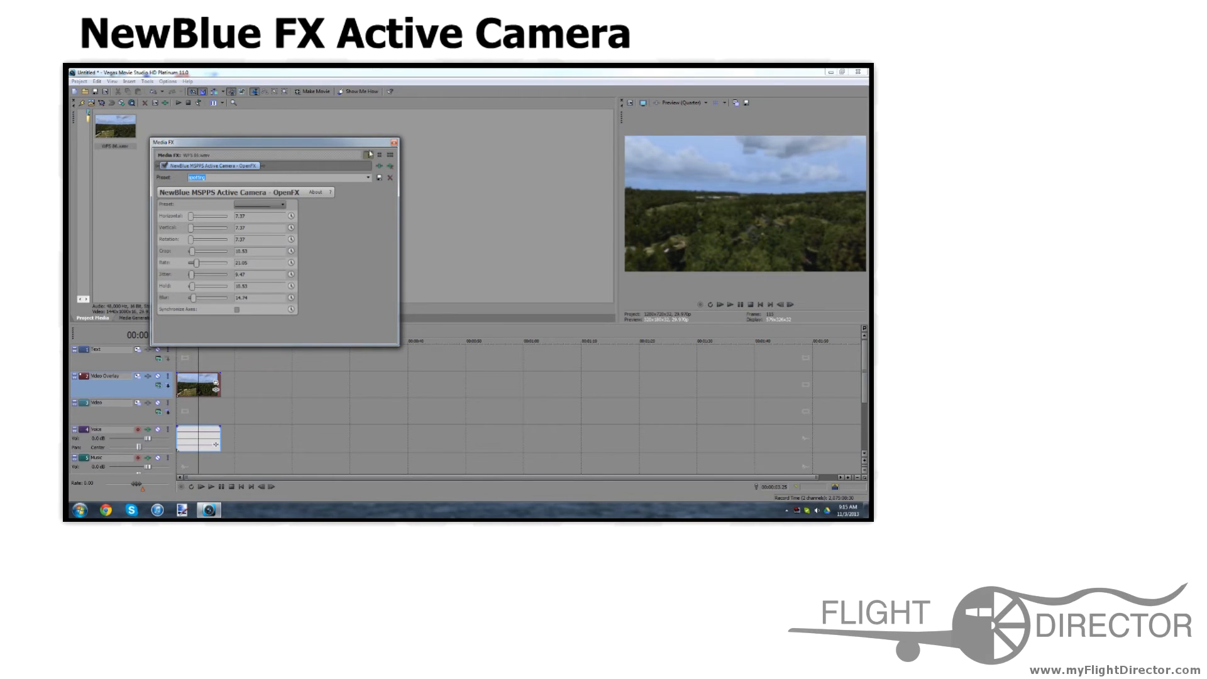
mouse_move(192, 220)
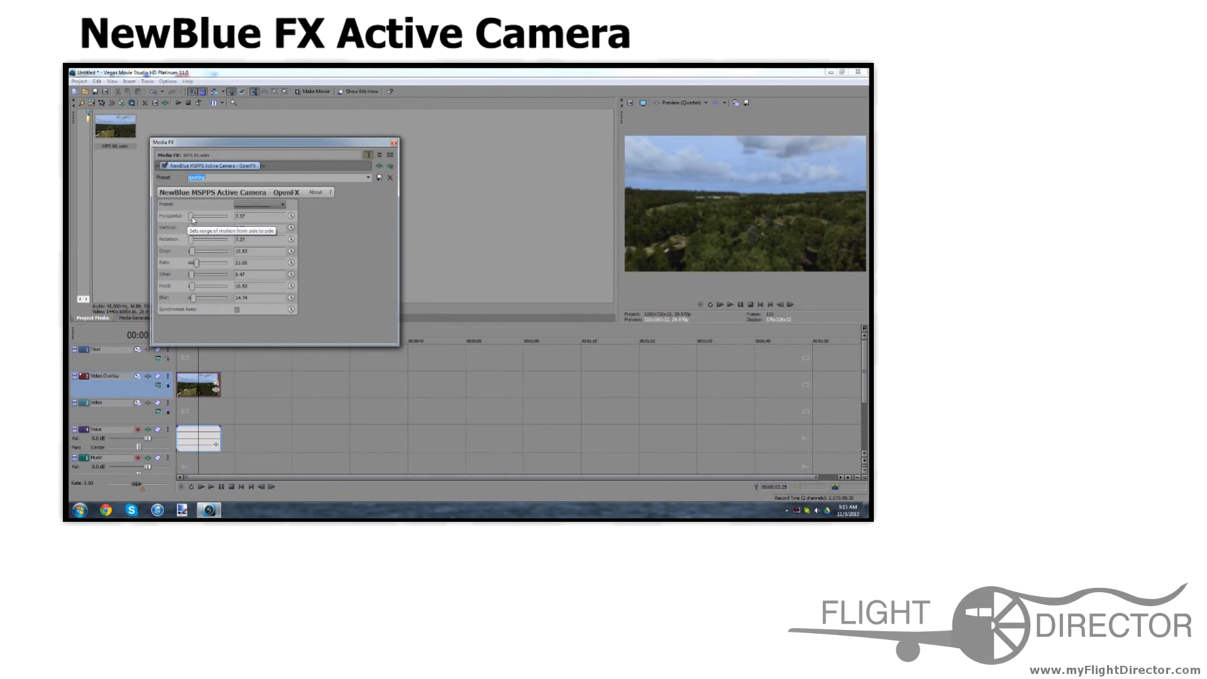
Raise the Active Camera Horizontal, Vertical and Rate sliders for a stronger, faster shake
drag(195, 216, 230, 216)
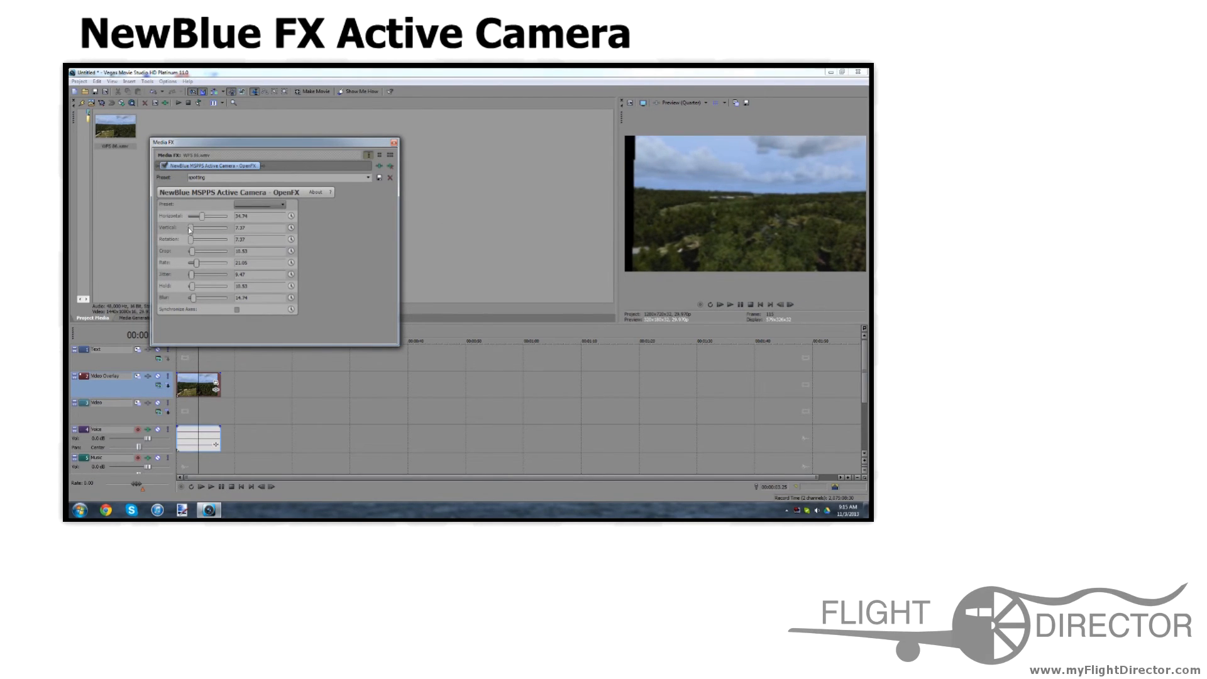
drag(195, 229, 208, 229)
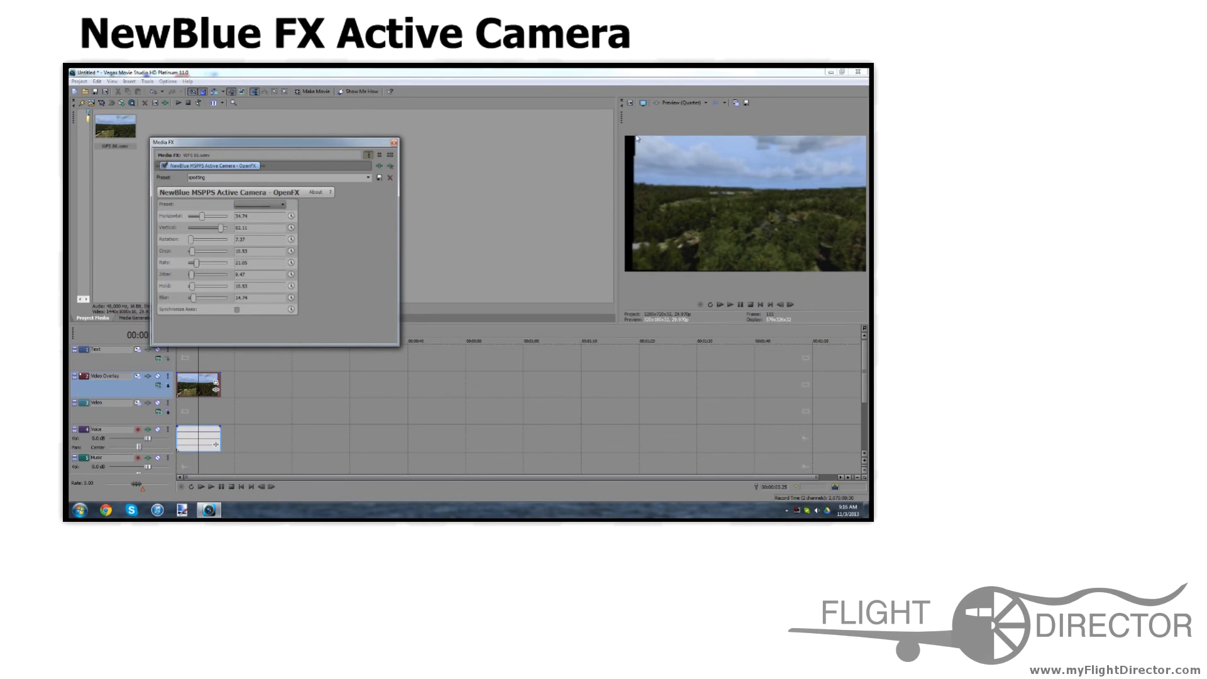
mouse_move(637, 209)
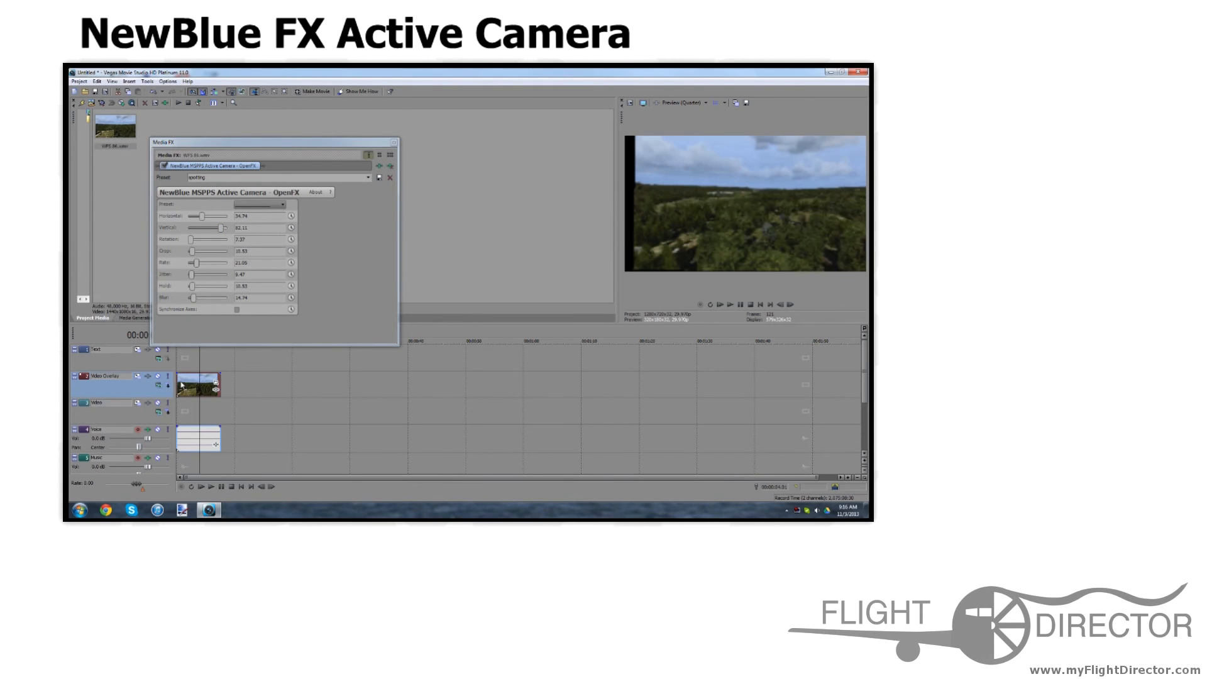
drag(194, 263, 213, 263)
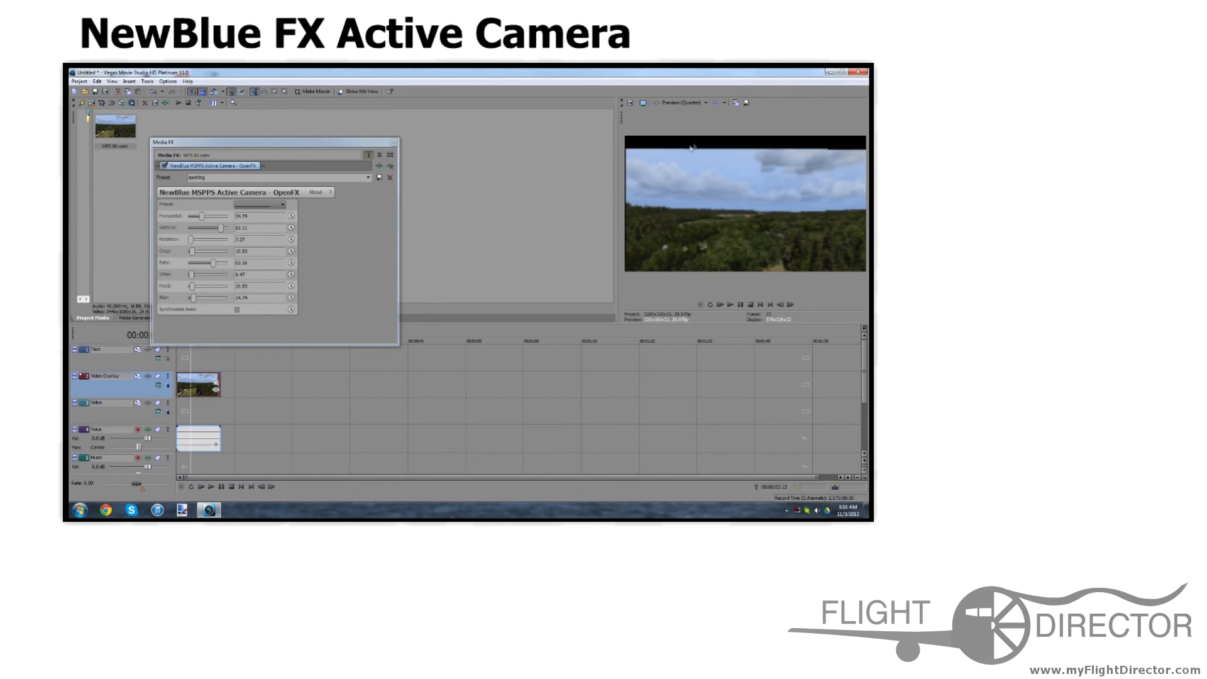
mouse_move(191, 251)
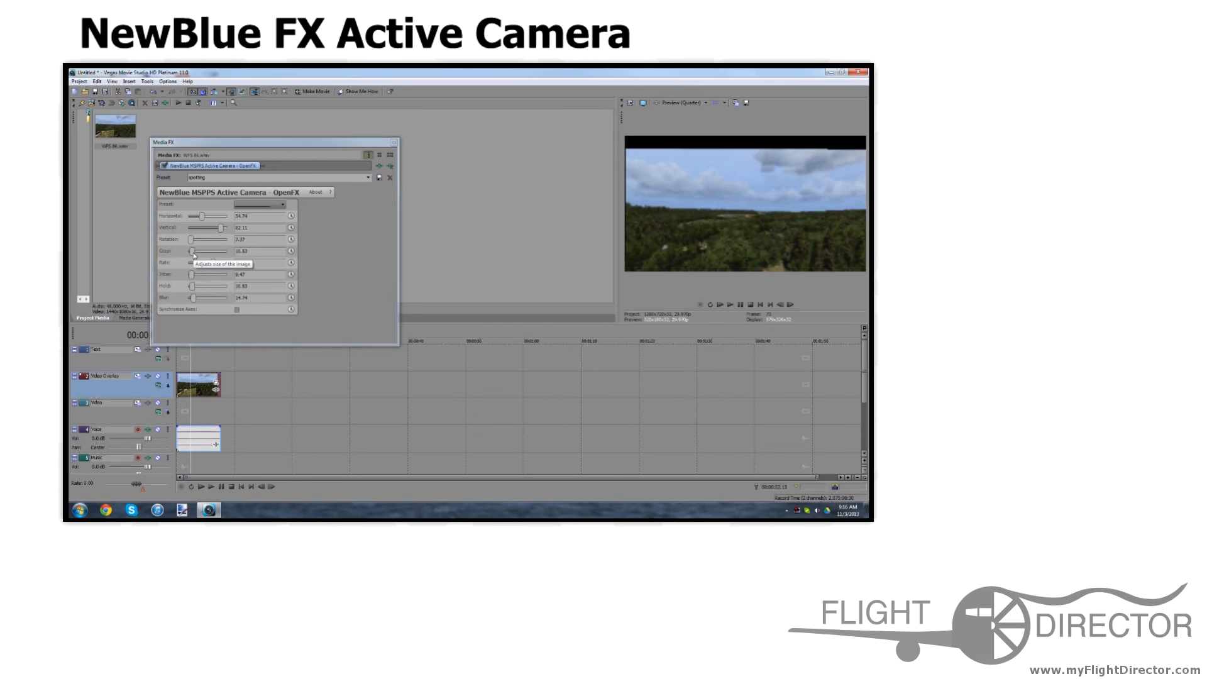
Increase Zoom until no black borders show, then close the Media FX window
drag(194, 251, 204, 251)
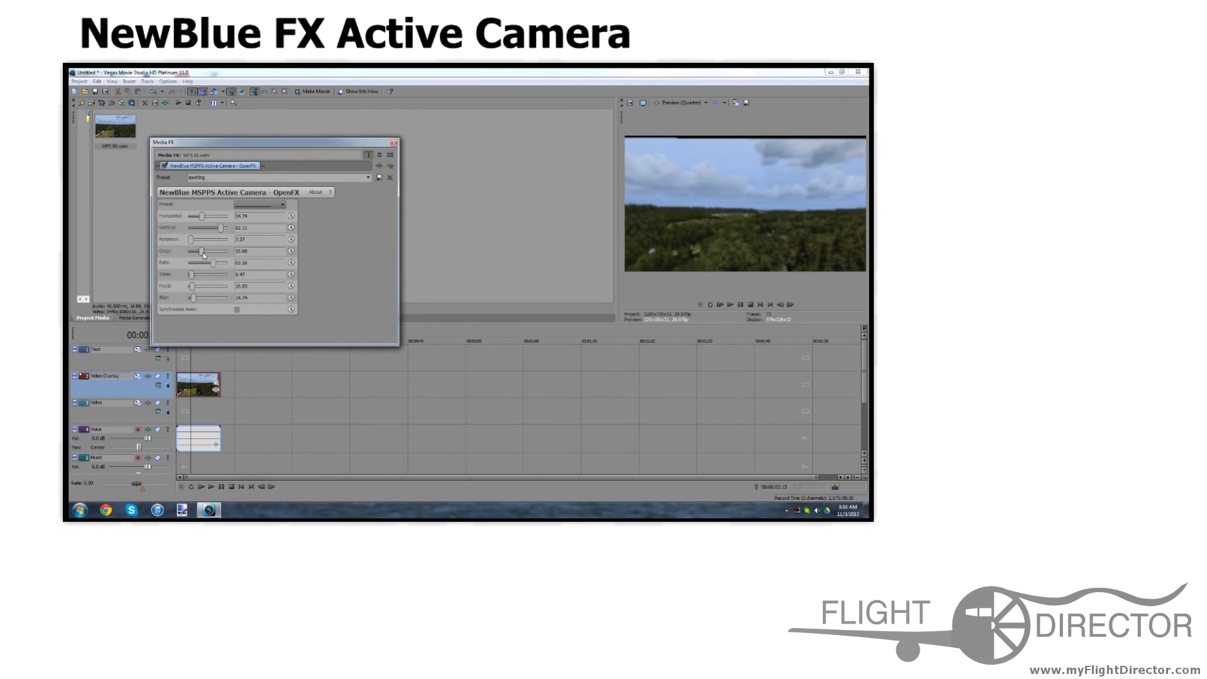
drag(203, 250, 213, 250)
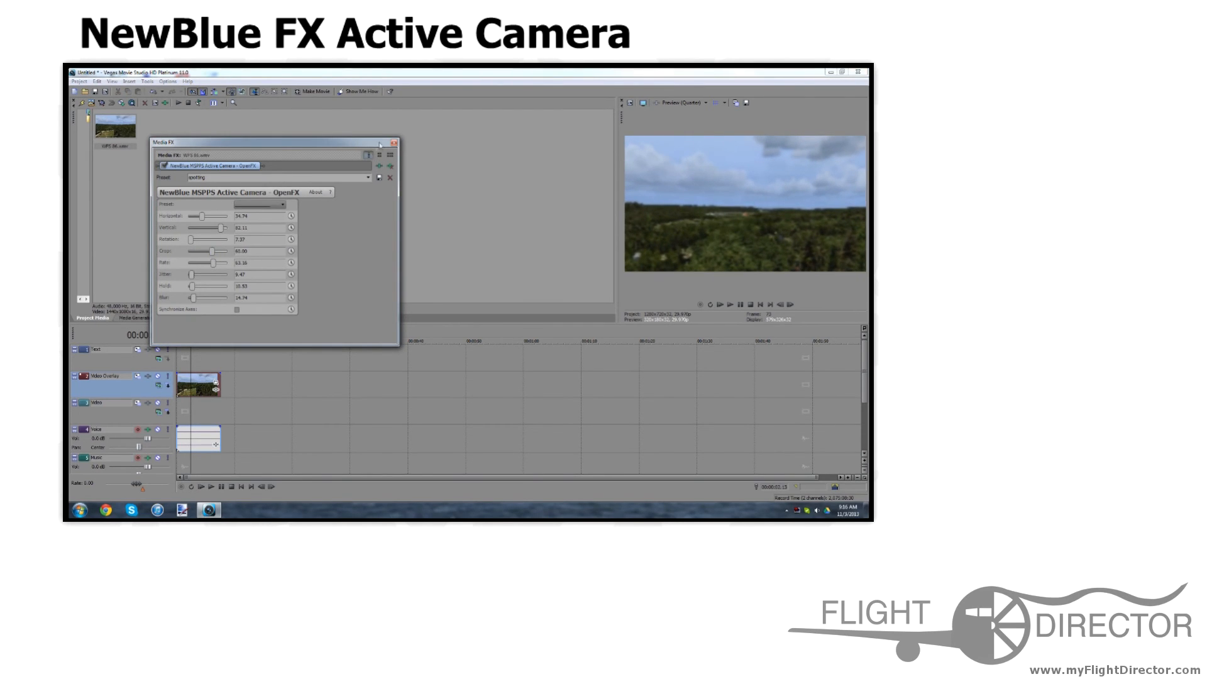
click(392, 143)
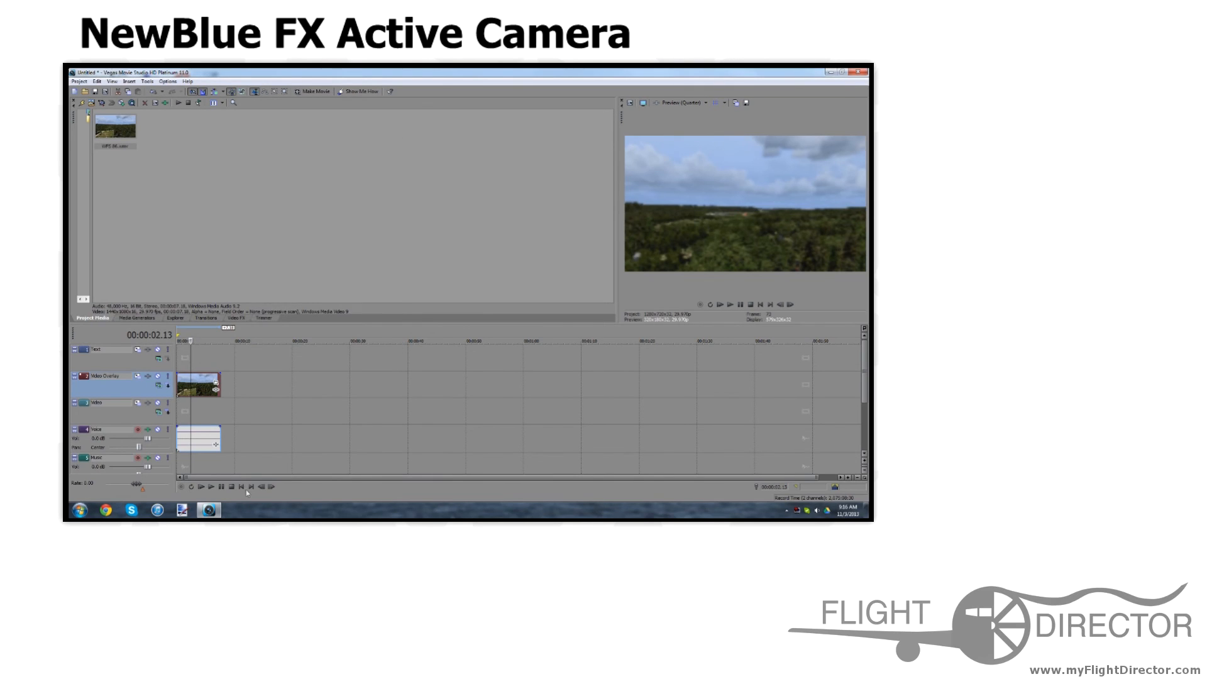
click(211, 486)
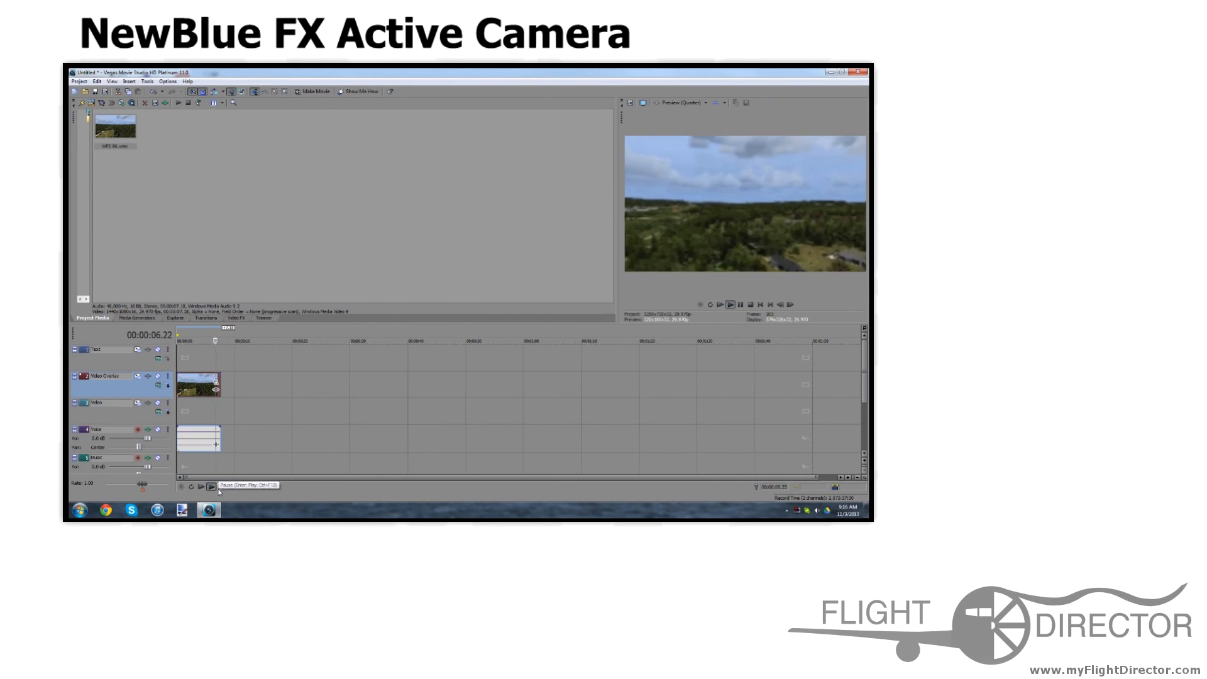
right_click(198, 385)
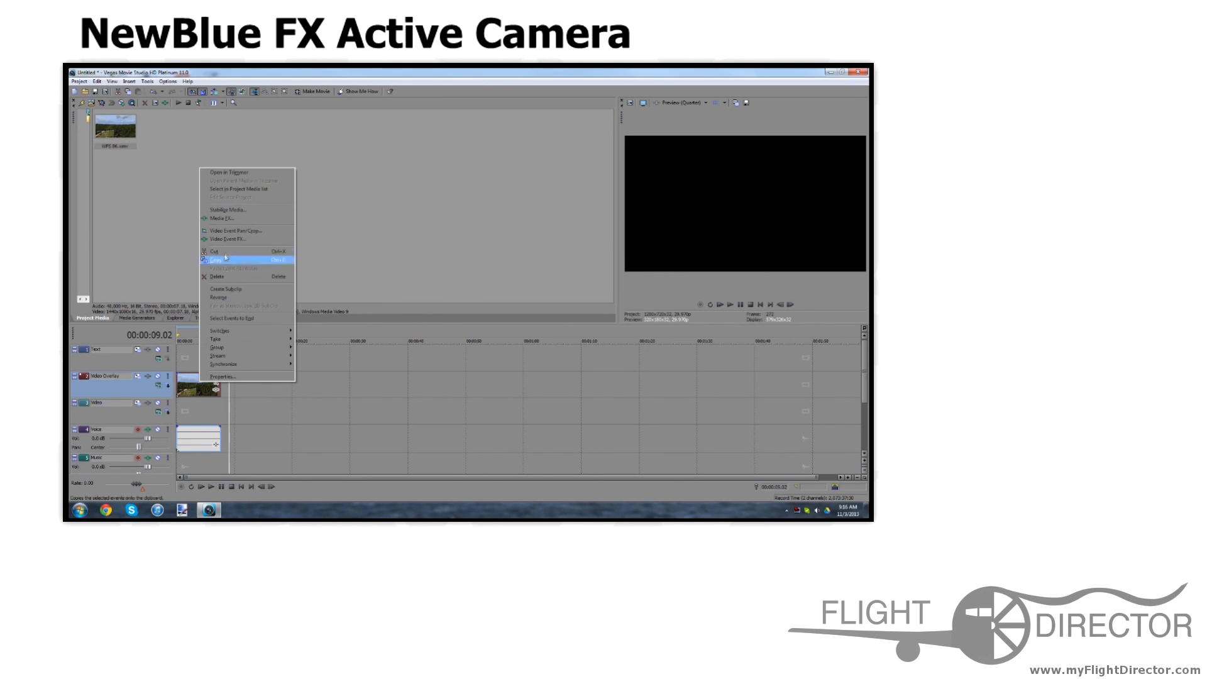
Copy the aerial clip event, including its Active Camera shake, to the clipboard
click(218, 259)
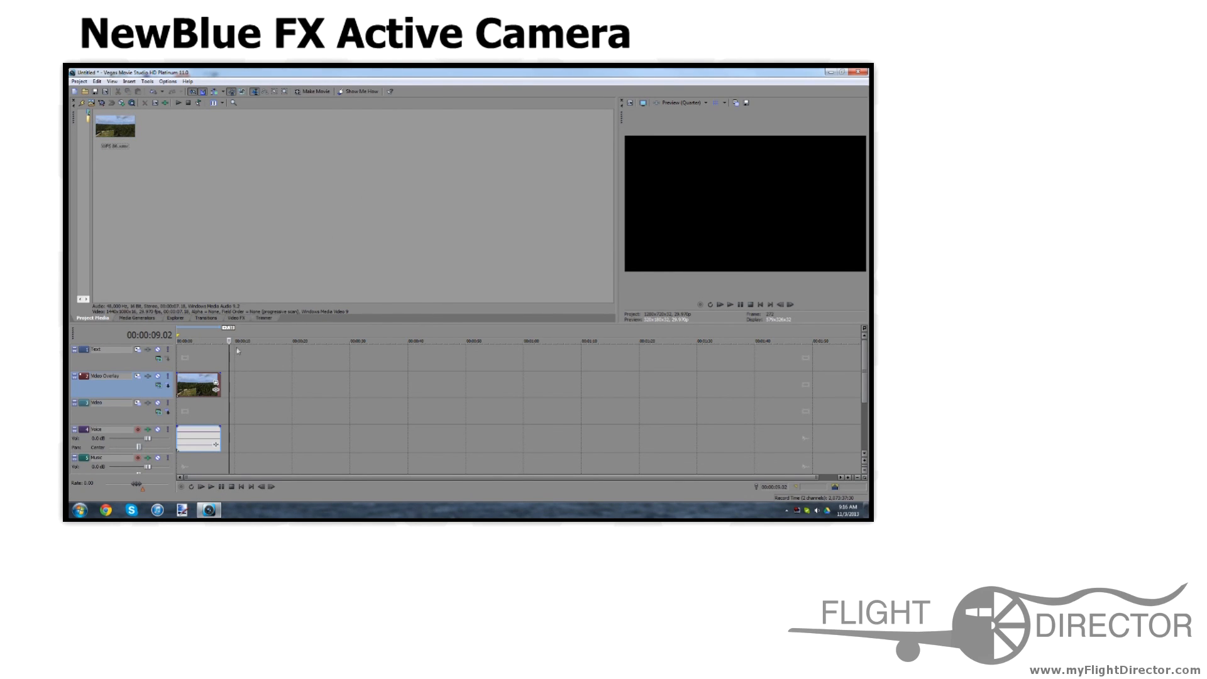